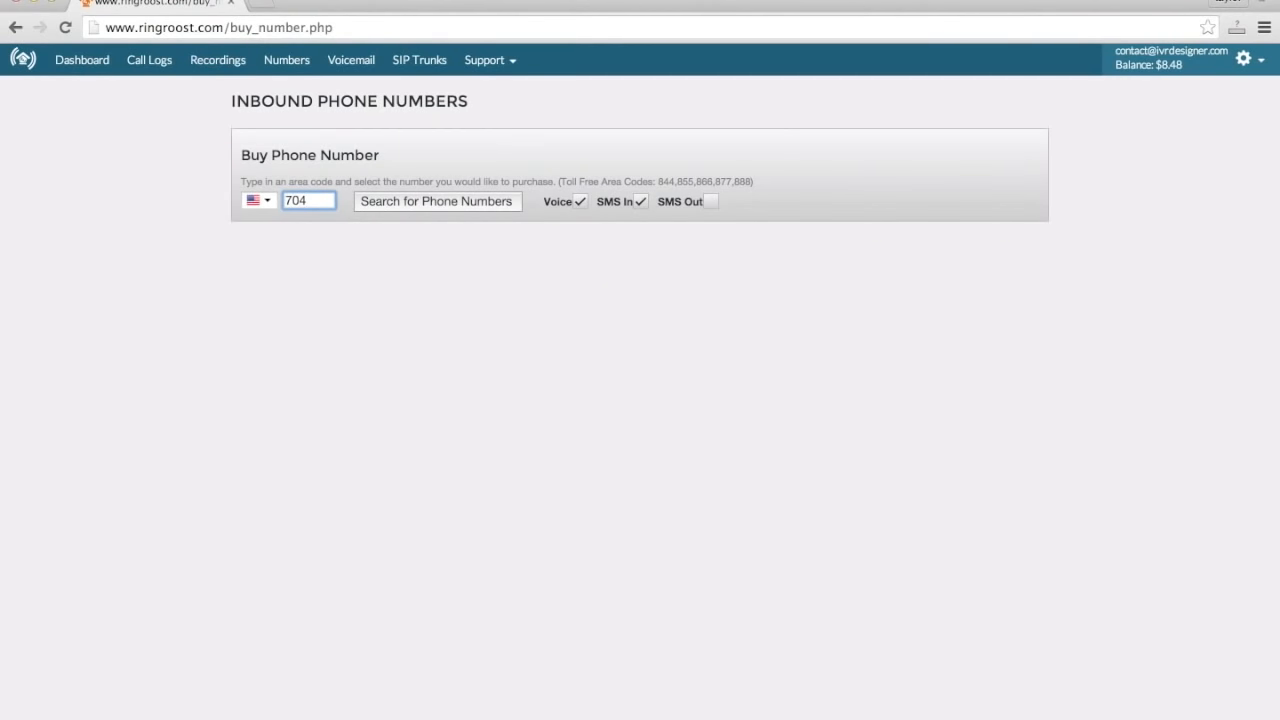
# Switch from the Buy Phone Number page to a blank call system flowchart.
pyautogui.click(436, 200)
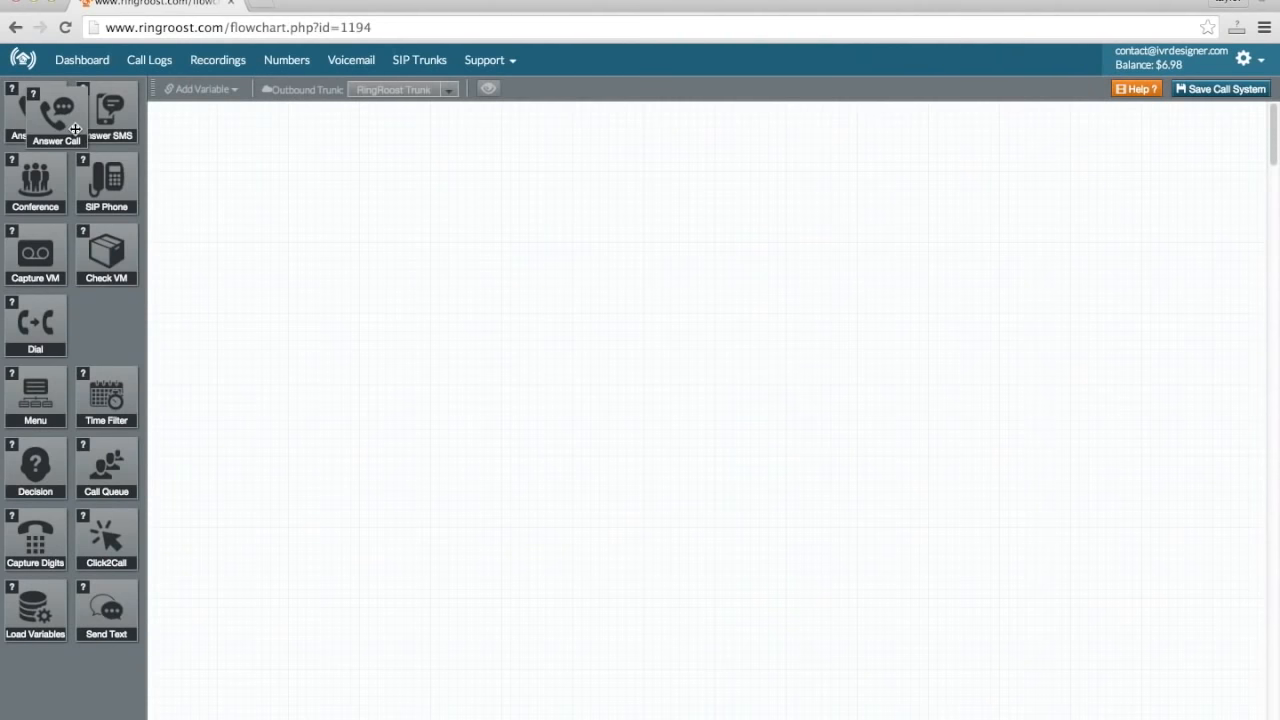
# Add an Answer Call block linked to a SIP Phone, then reach the Office Phone System Setup Guide via Resources.
pyautogui.moveTo(56, 110); pyautogui.dragTo(264, 164)
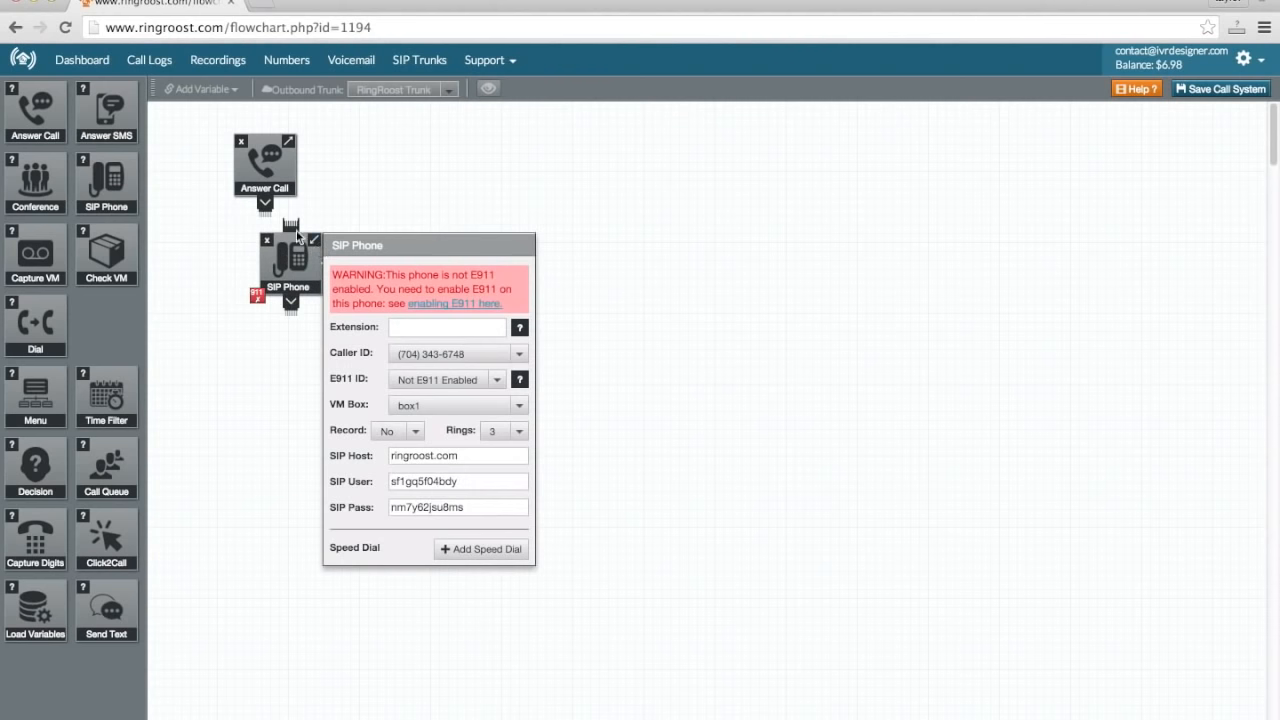
pyautogui.click(456, 404)
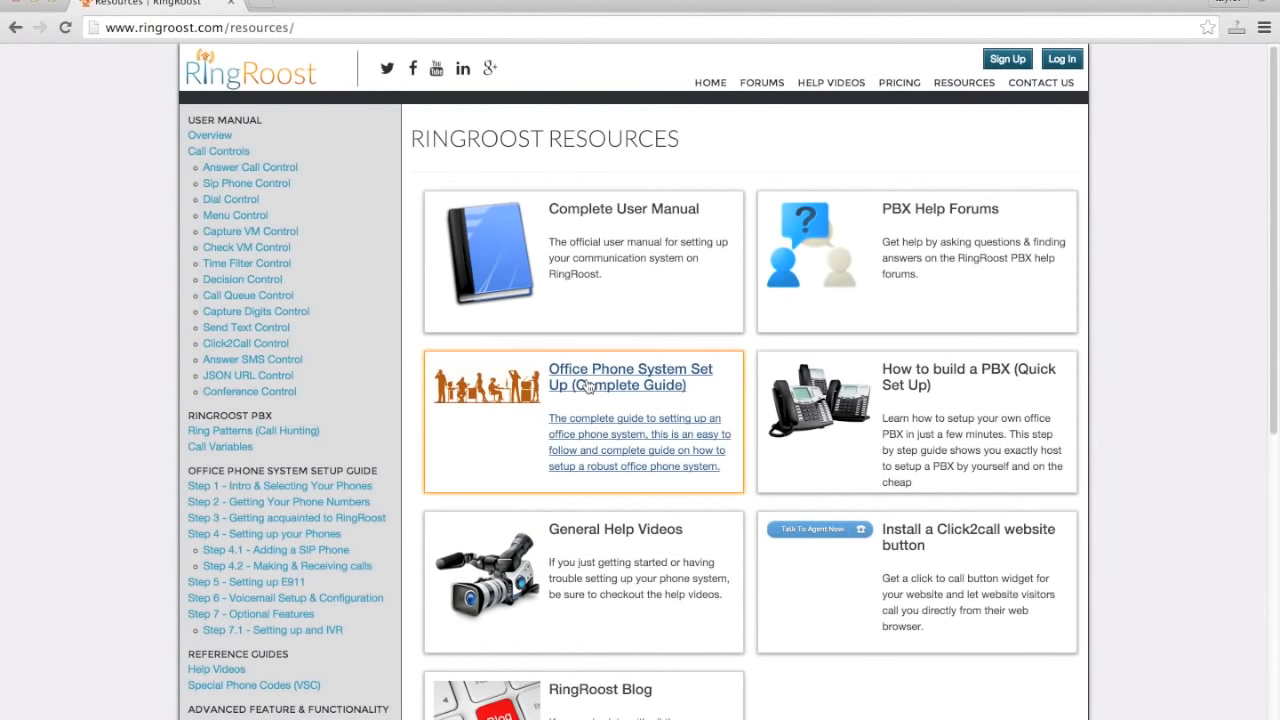
pyautogui.click(628, 376)
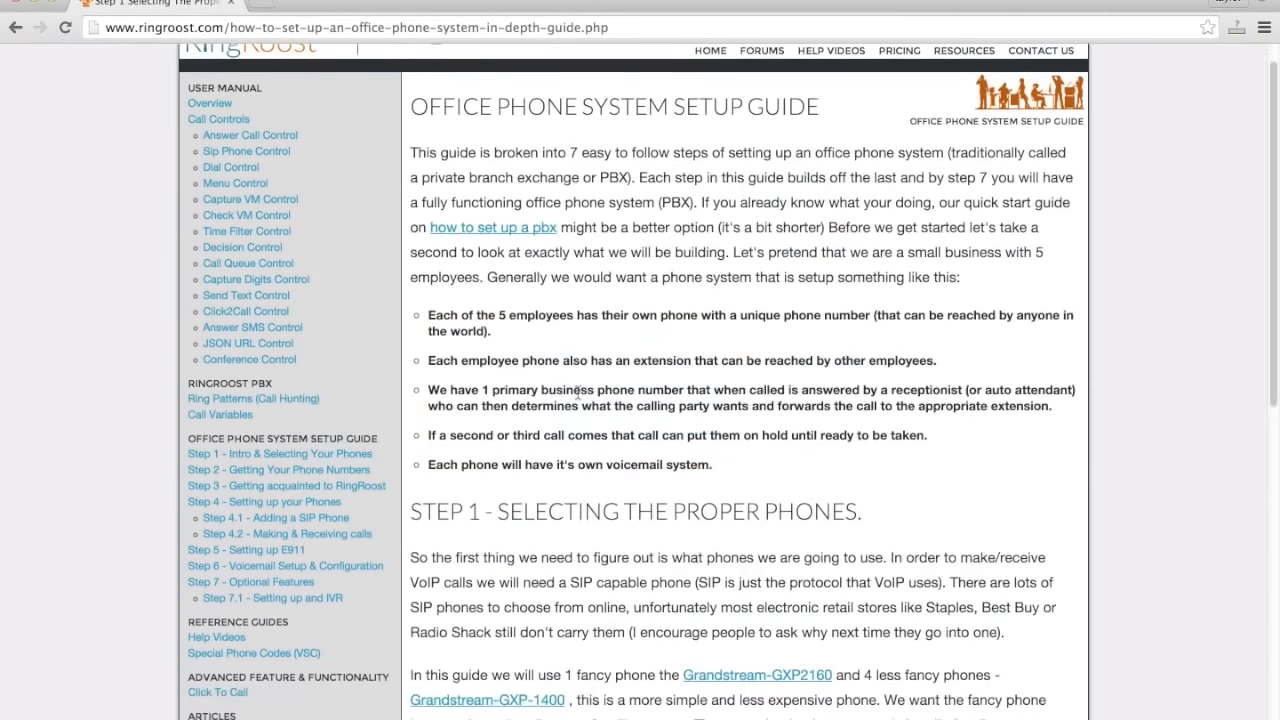